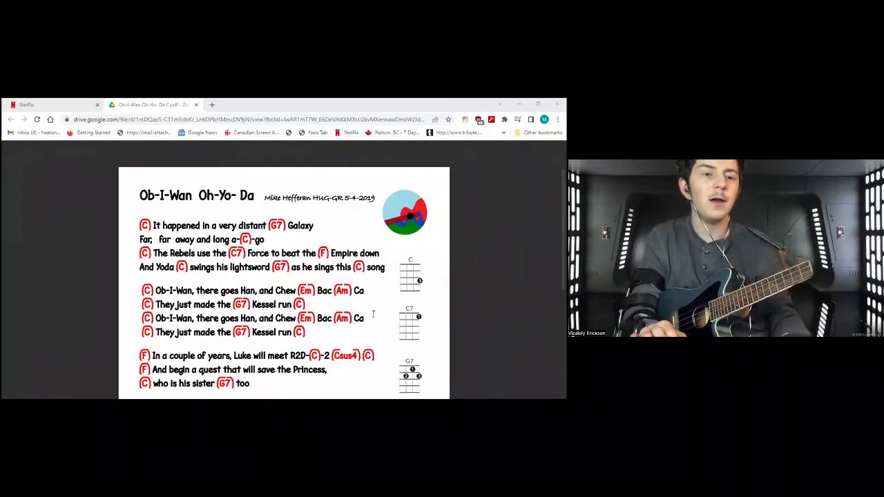
scroll(down, 3)
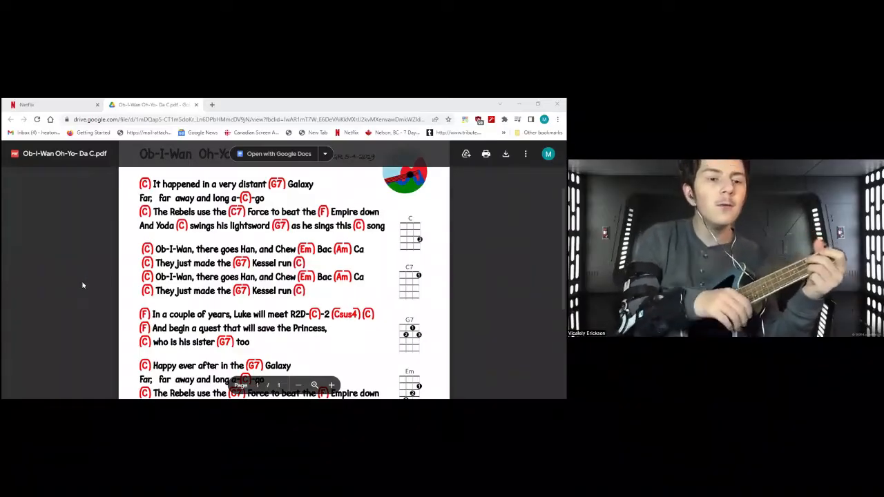
scroll(down, 3)
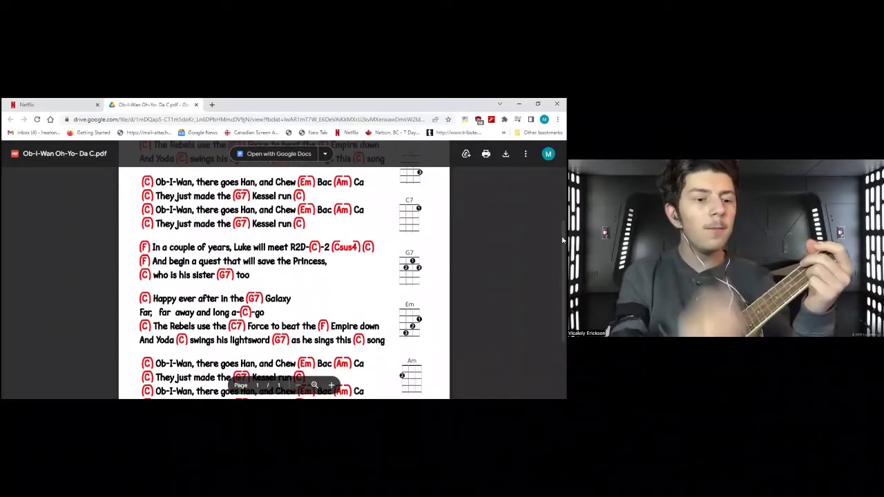
scroll(down, 3)
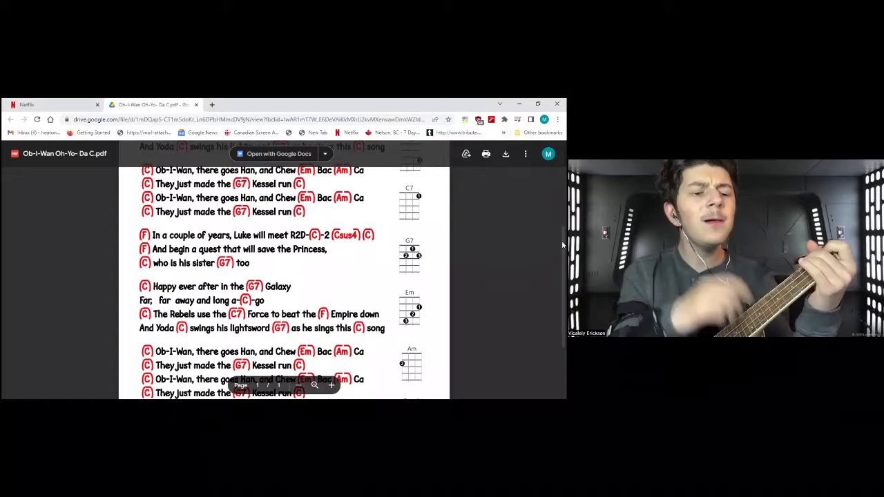
scroll(down, 3)
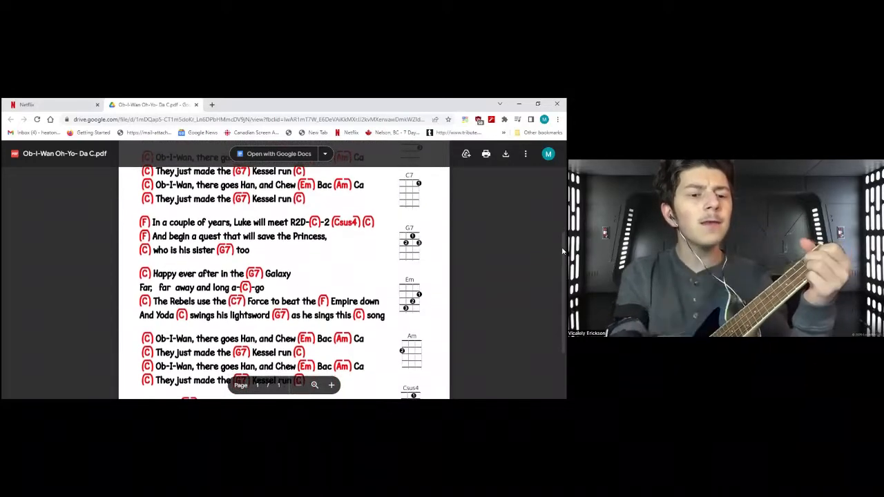
scroll(down, 3)
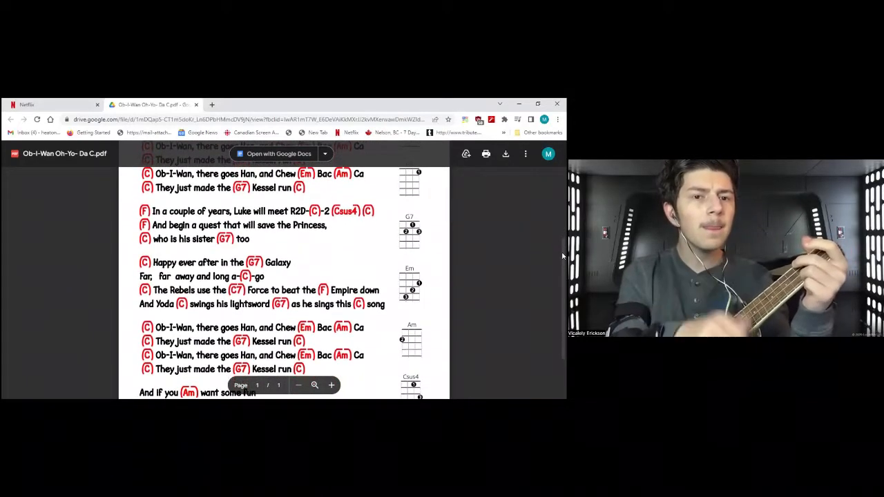
scroll(down, 3)
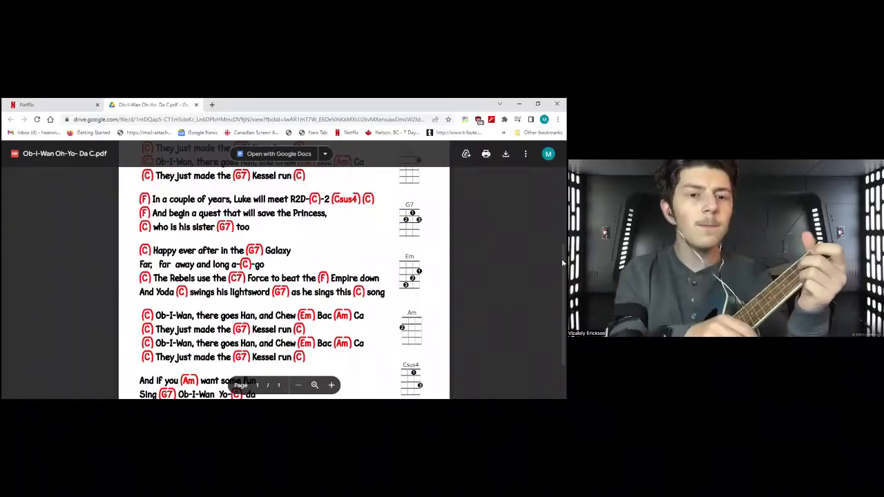
scroll(down, 3)
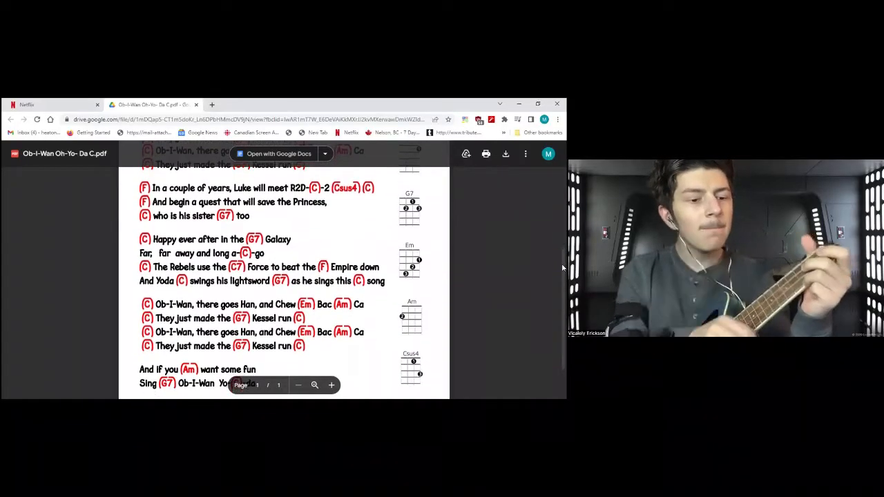